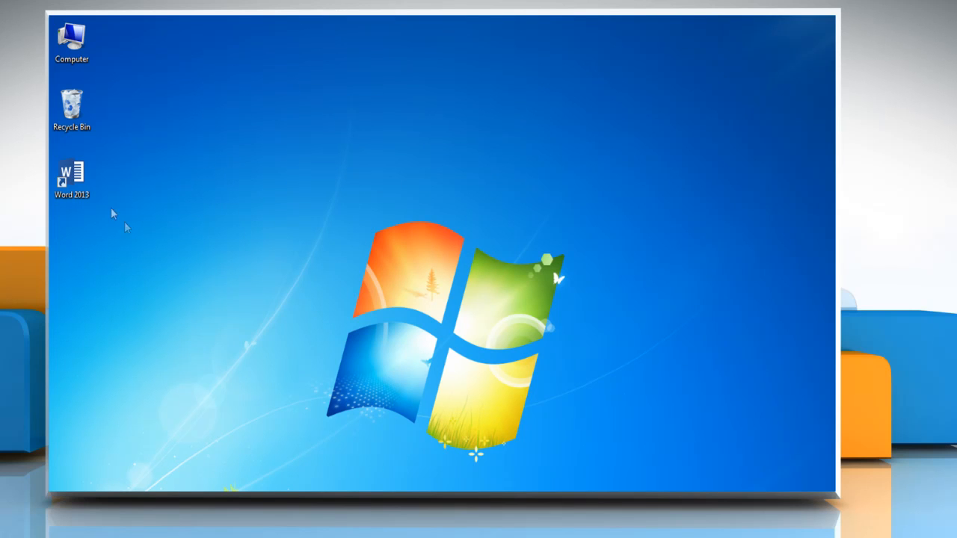
- Launch Word 2013 and load the Column Bar document from Recent
double_click(71, 171)
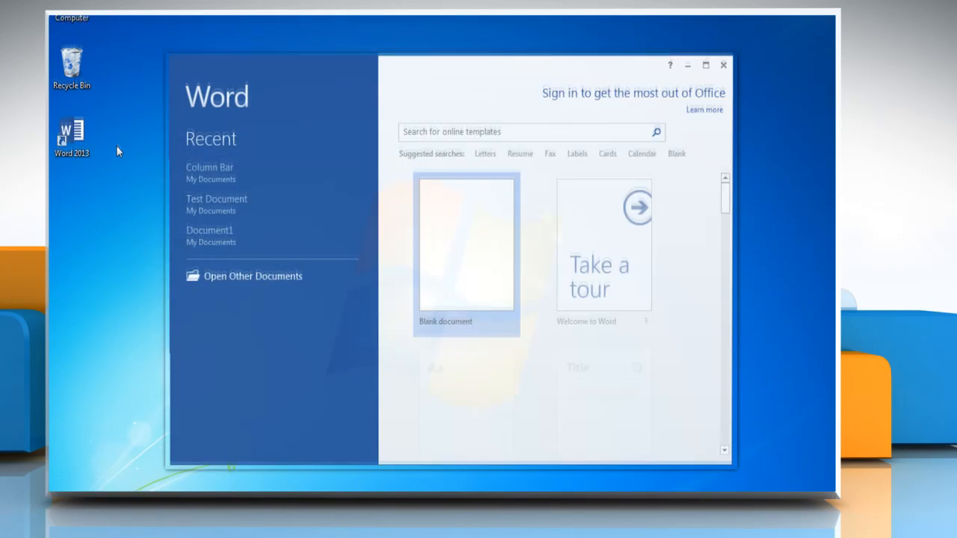
left_click(209, 168)
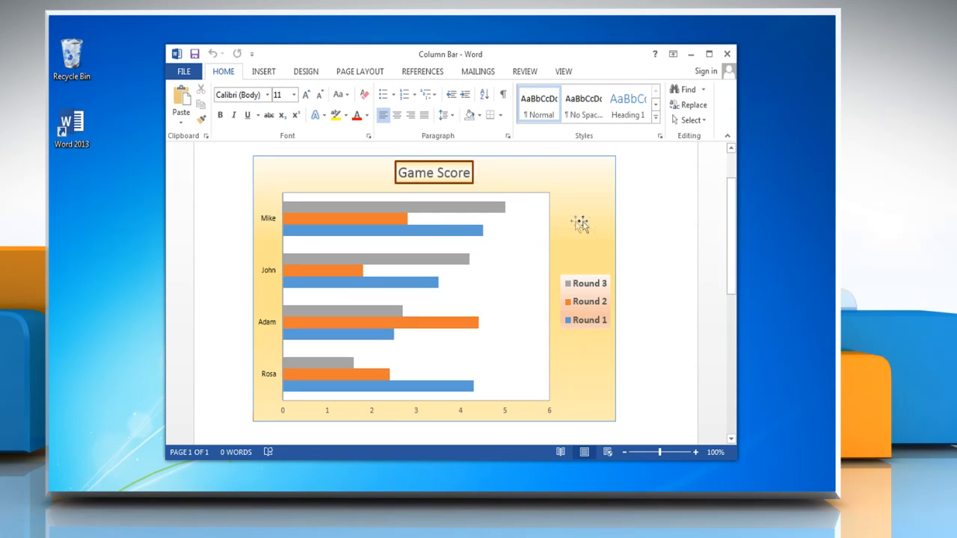
- Select the Game Score chart and show the Add Chart Element list from Chart Tools Design
left_click(580, 225)
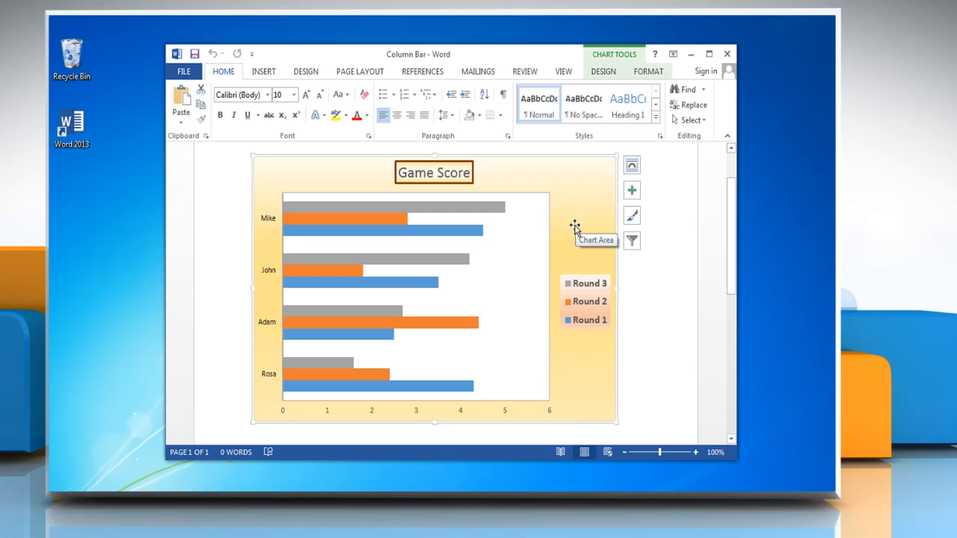
mouse_move(591, 118)
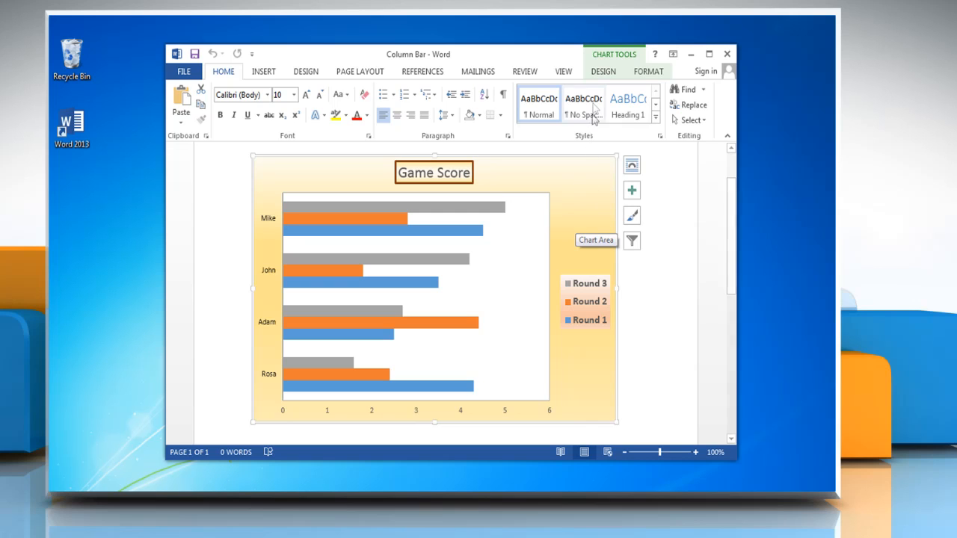
left_click(602, 72)
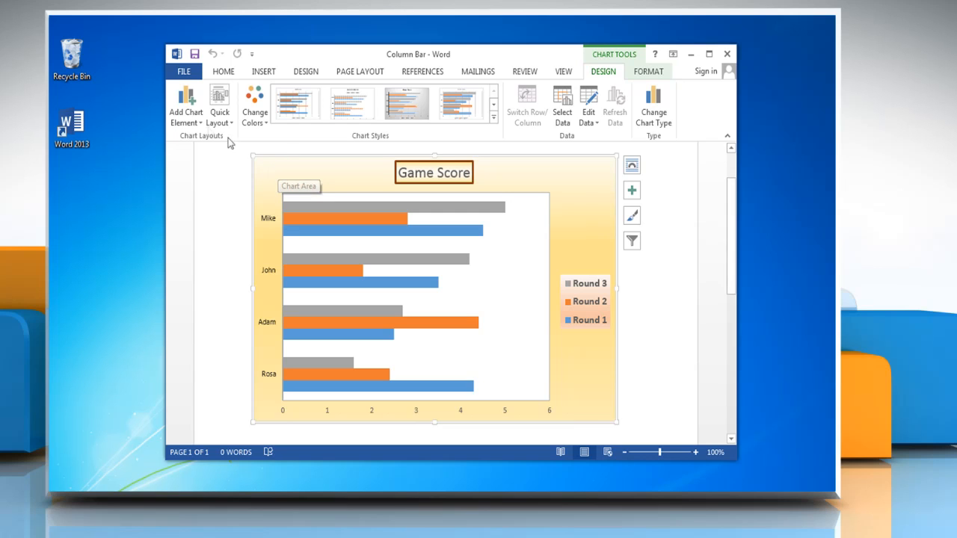
left_click(186, 105)
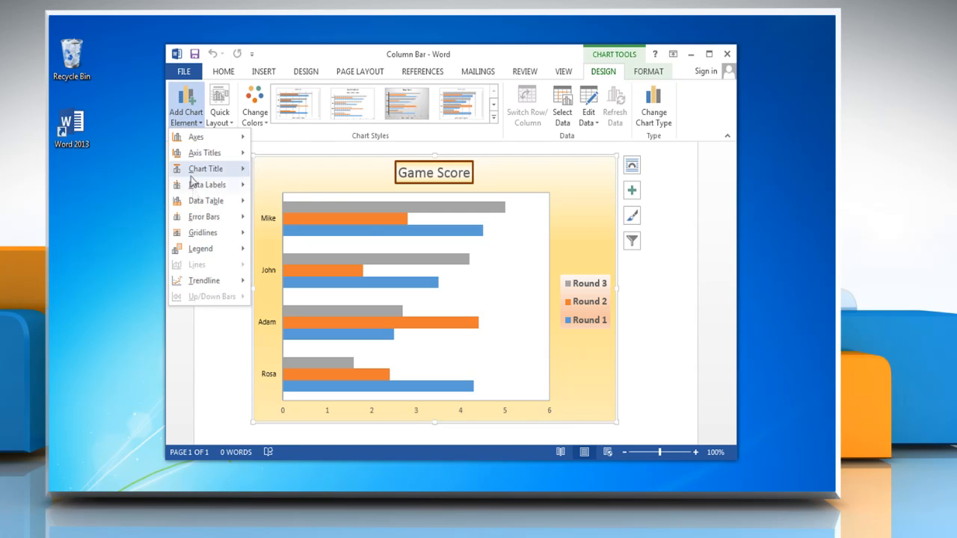
- Add Primary Major Horizontal and Primary Major Vertical gridlines to the chart
left_click(203, 234)
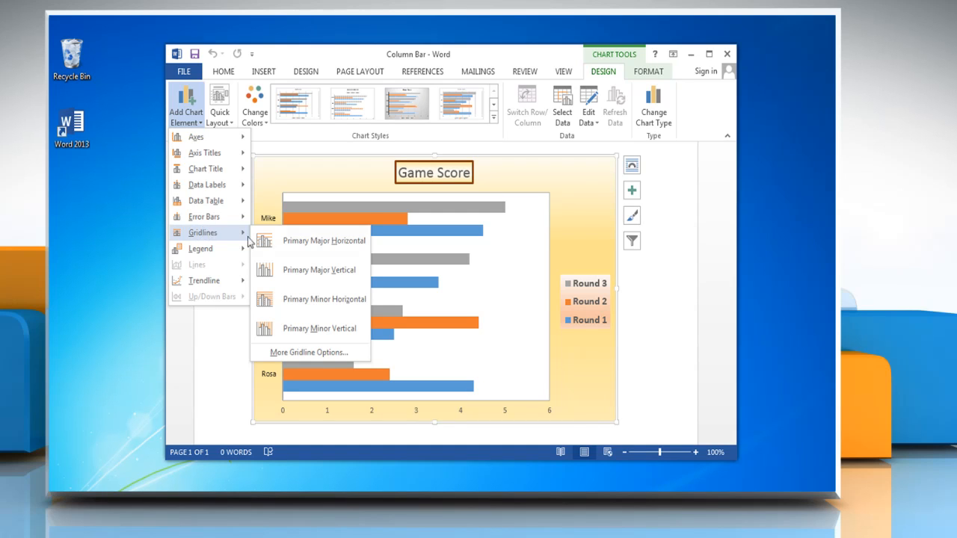
left_click(299, 248)
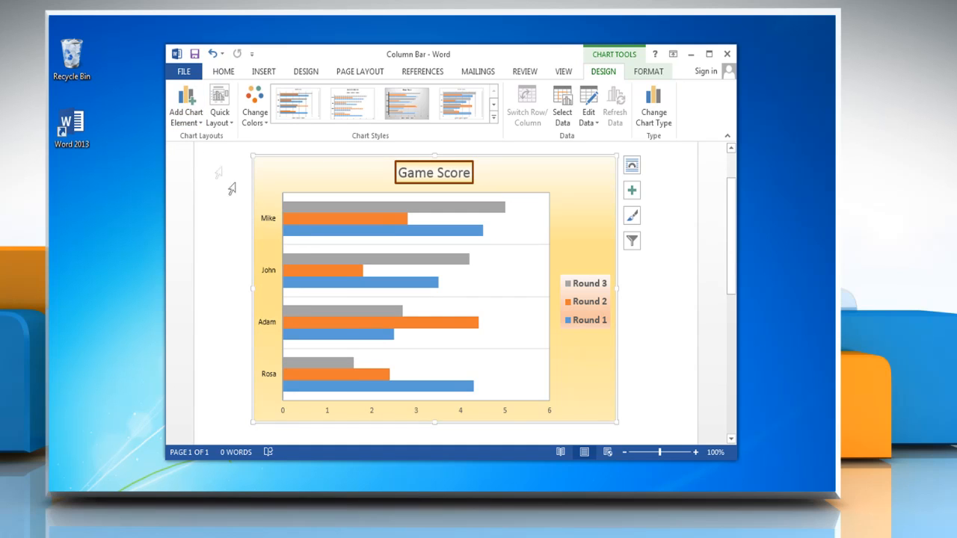
left_click(185, 101)
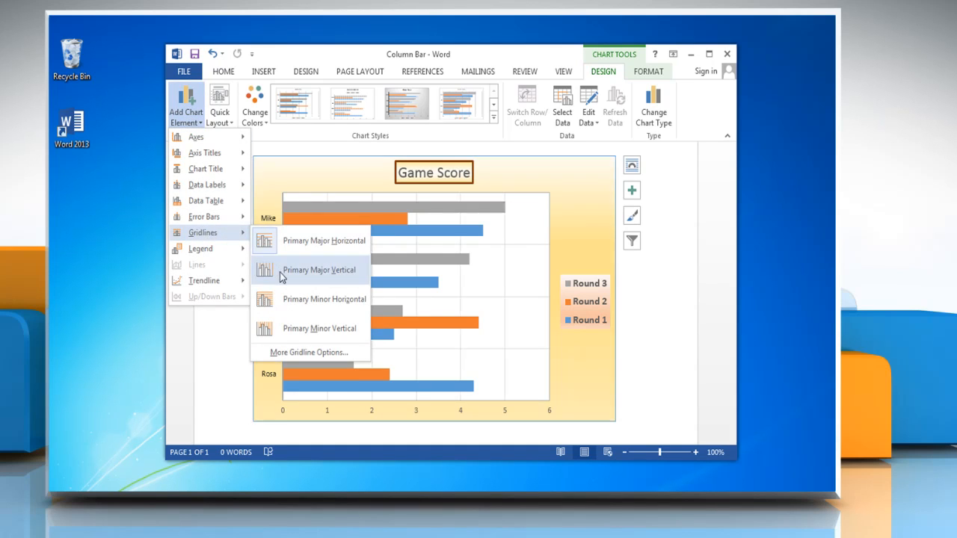
left_click(323, 269)
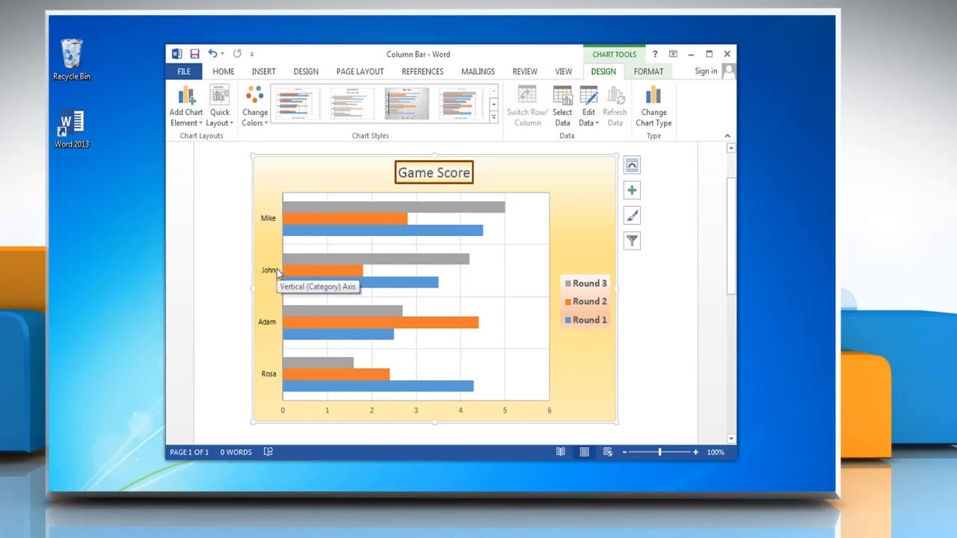
mouse_move(484, 251)
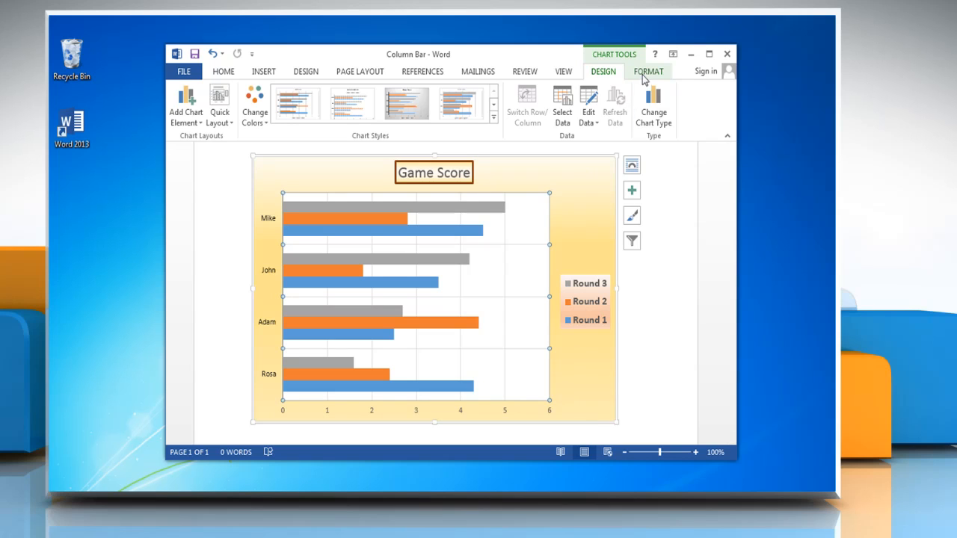
- Give the gridlines a darker shape style from the Format gallery
left_click(655, 71)
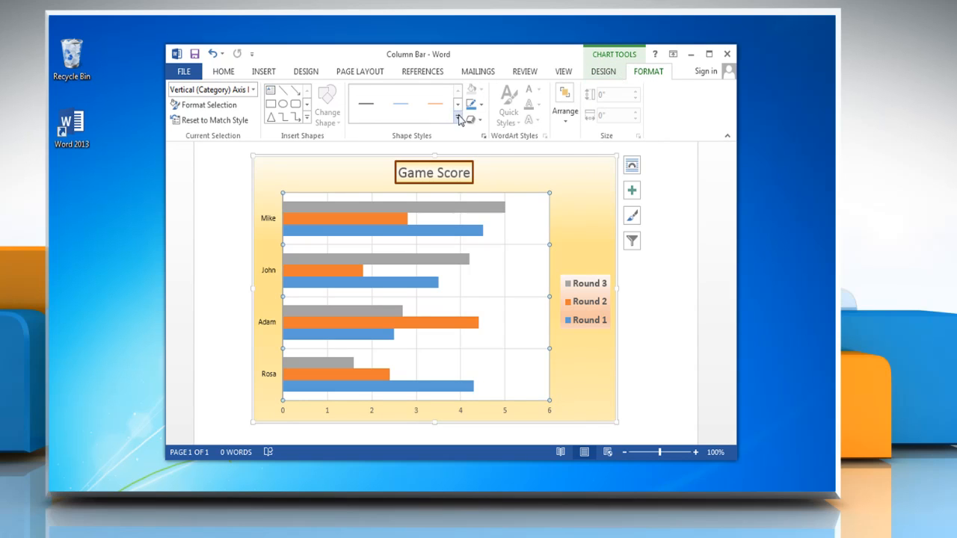
left_click(458, 120)
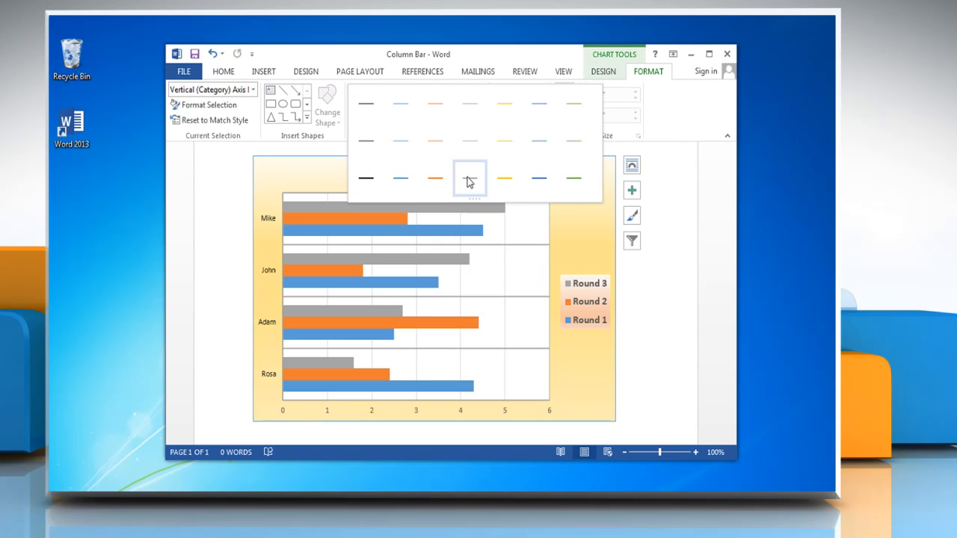
left_click(469, 176)
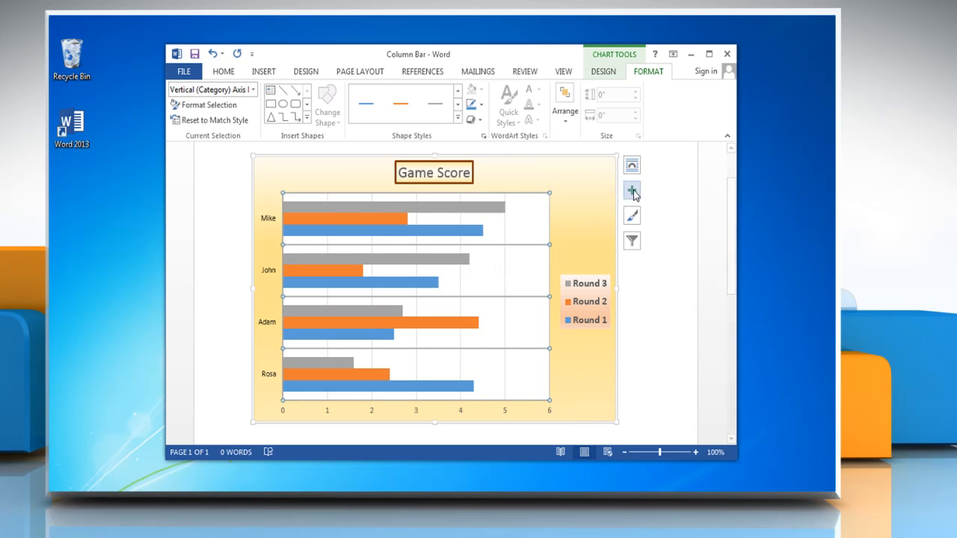
- Uncheck Primary Major Vertical gridlines via the Chart Elements (+) button
left_click(631, 190)
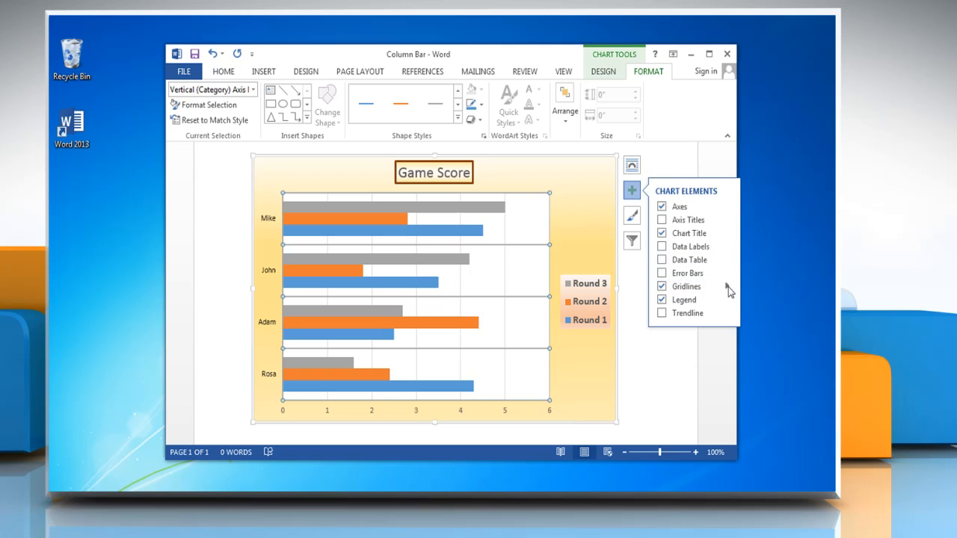
left_click(686, 287)
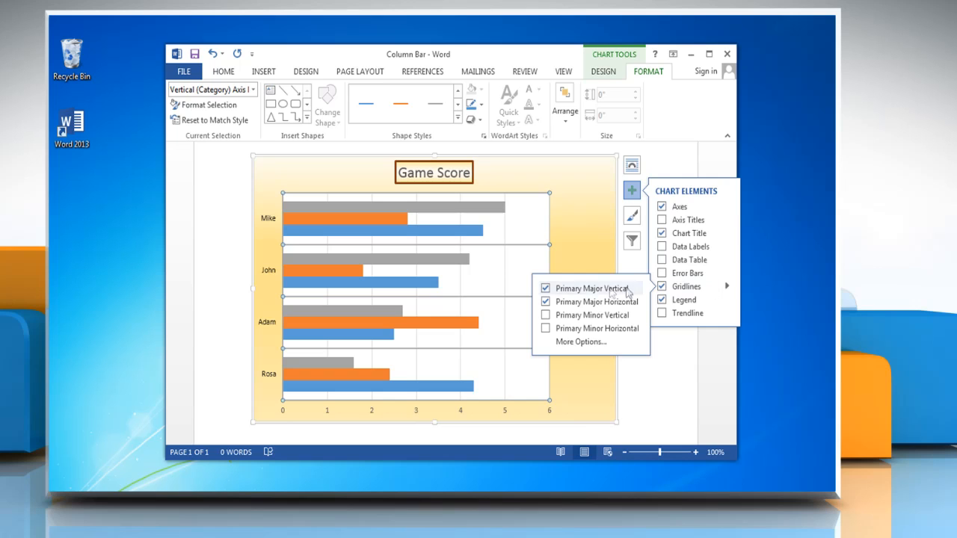
left_click(544, 287)
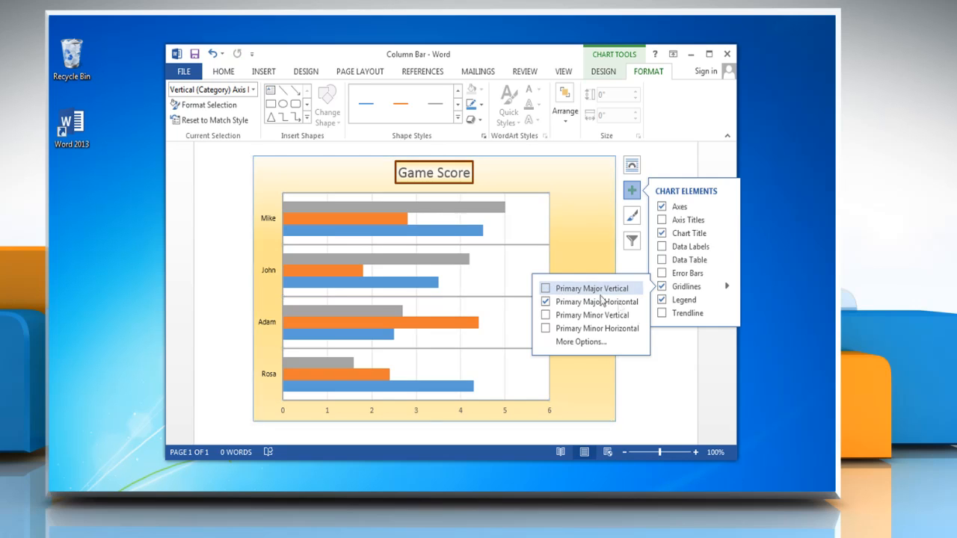